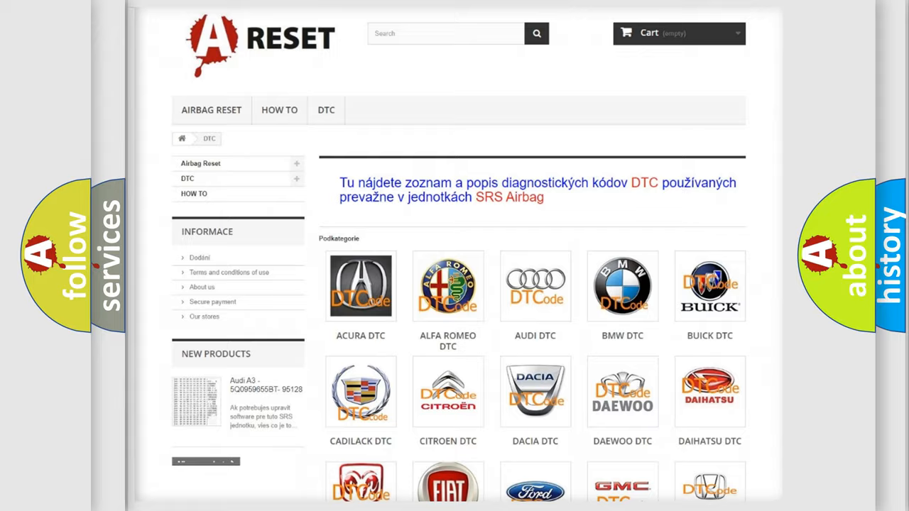
scroll(down, 3)
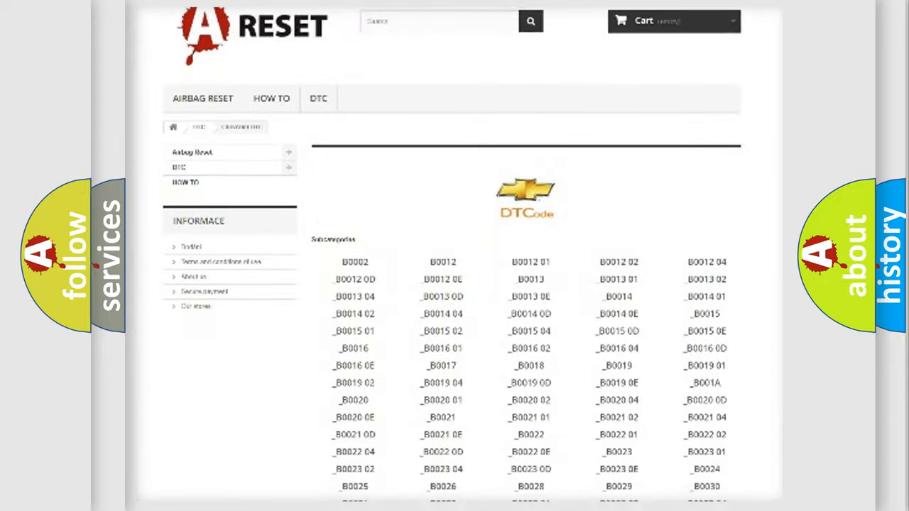
scroll(down, 3)
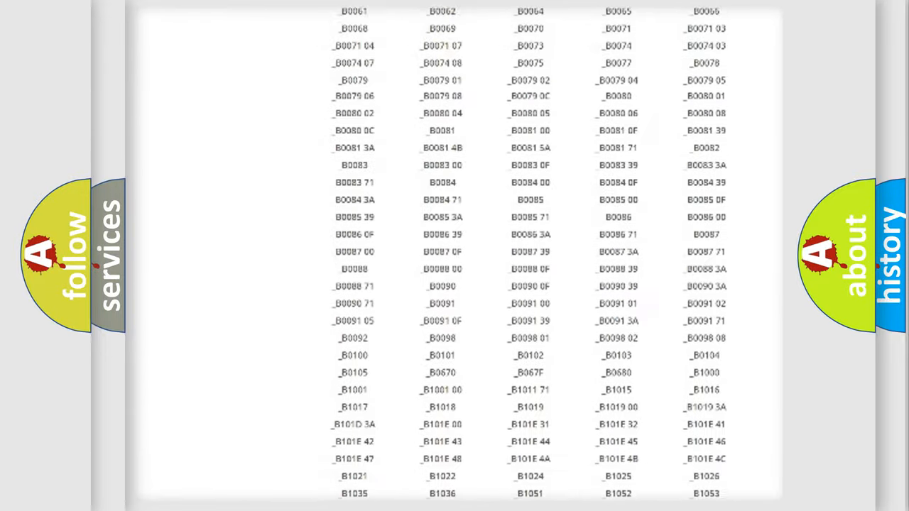